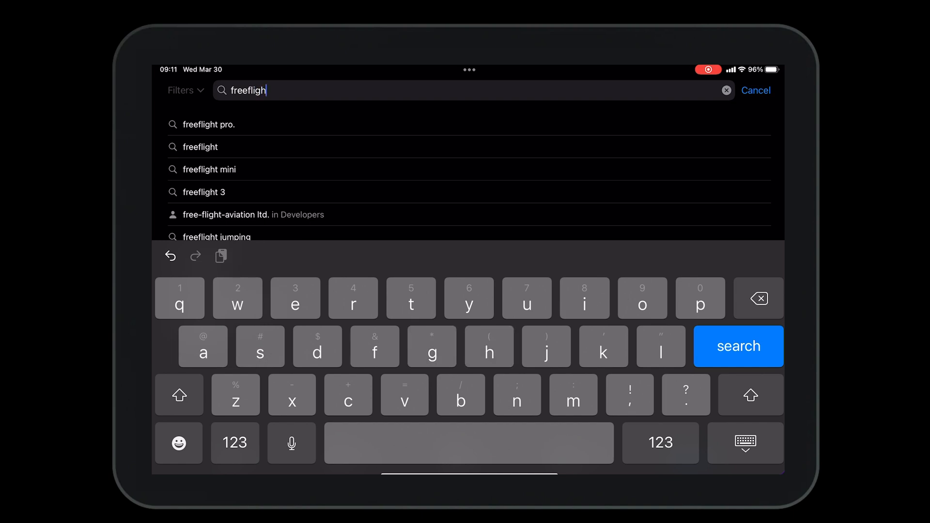
Search the App Store for 'freeflight 7', install FreeFlight 7 and launch it.
{"action": "type", "text": "7"}
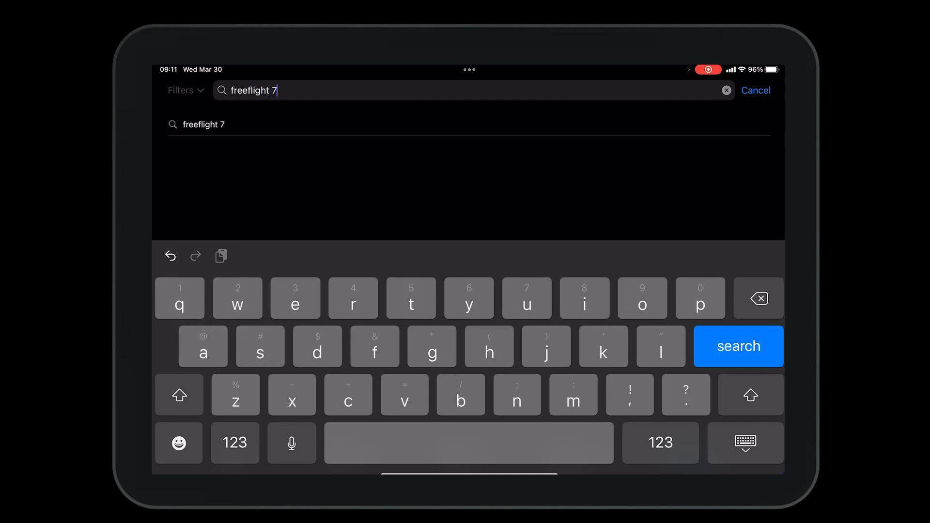
{"action": "left_click", "coordinate": [738, 346]}
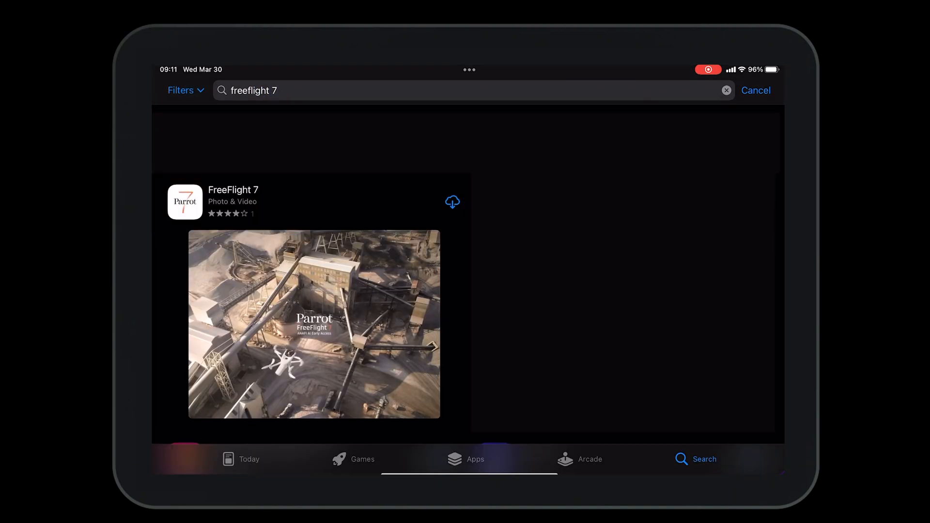
{"action": "left_click", "coordinate": [233, 201]}
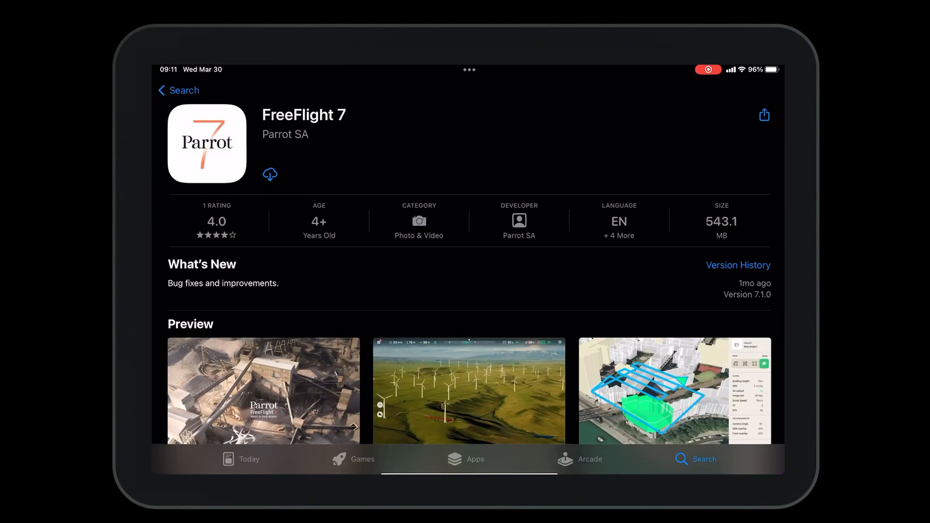
{"action": "left_click", "coordinate": [270, 174]}
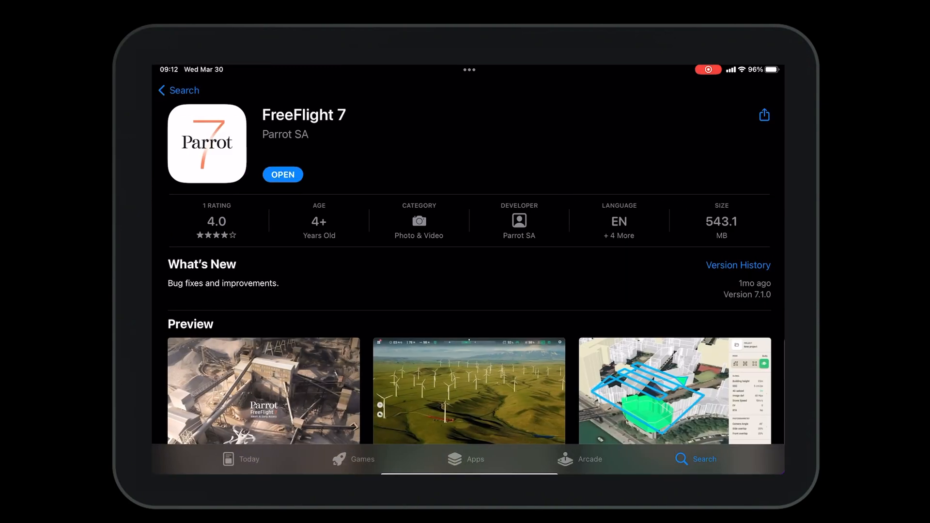
{"action": "left_click", "coordinate": [262, 391]}
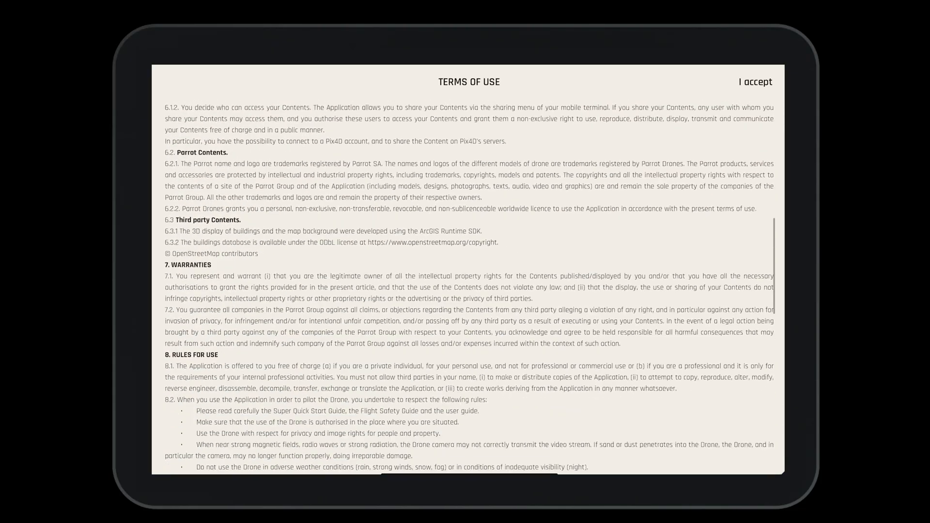
Scroll through FreeFlight 7's Terms of Use and accept them.
{"action": "scroll", "scroll_direction": "down", "scroll_amount": 3}
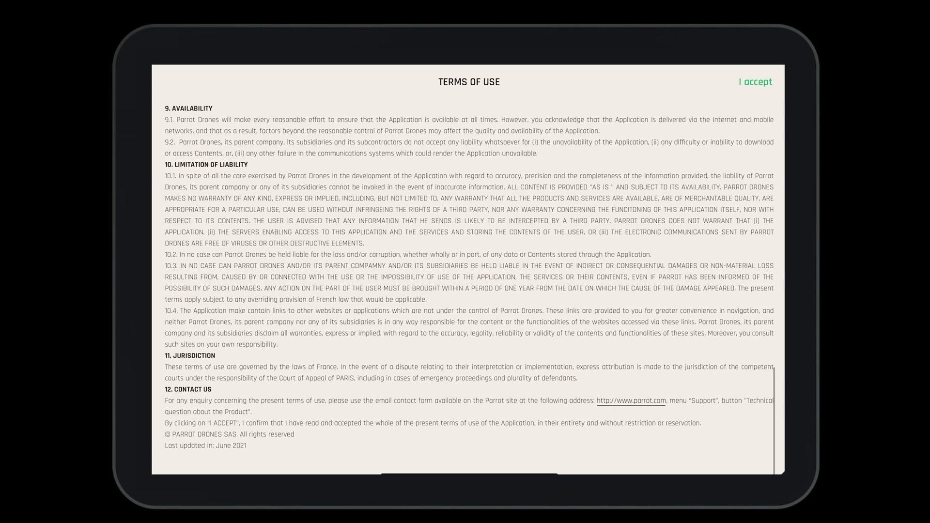
{"action": "left_click", "coordinate": [755, 81]}
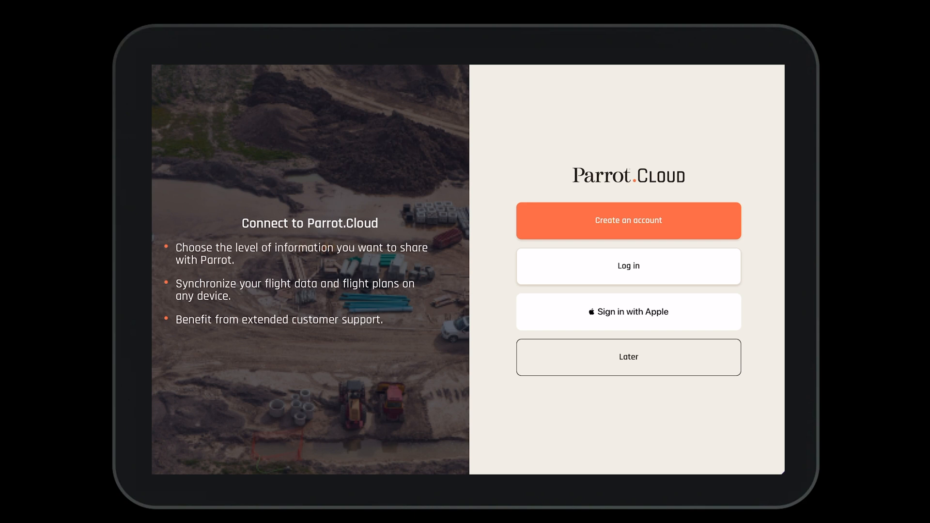
Log in to Parrot.Cloud with email and password, then open the home dashboard.
{"action": "left_click", "coordinate": [628, 265]}
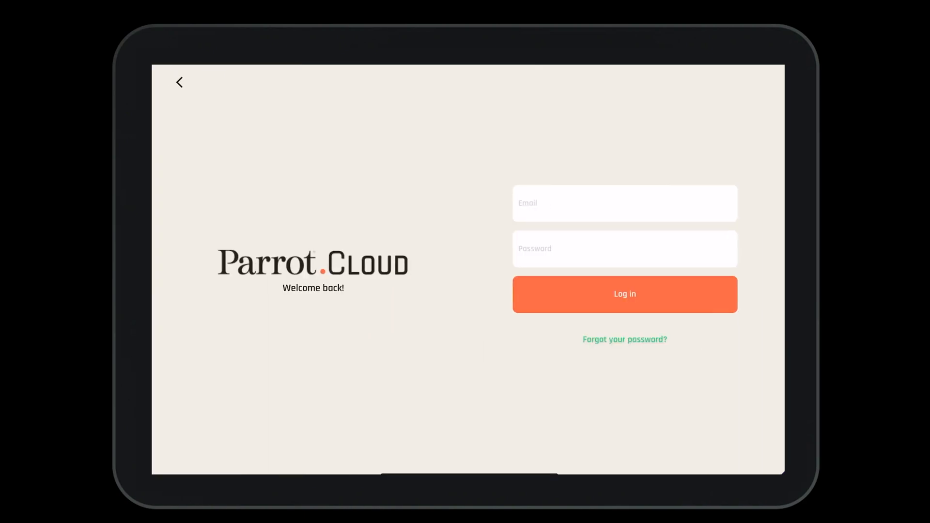
{"action": "left_click", "coordinate": [624, 294]}
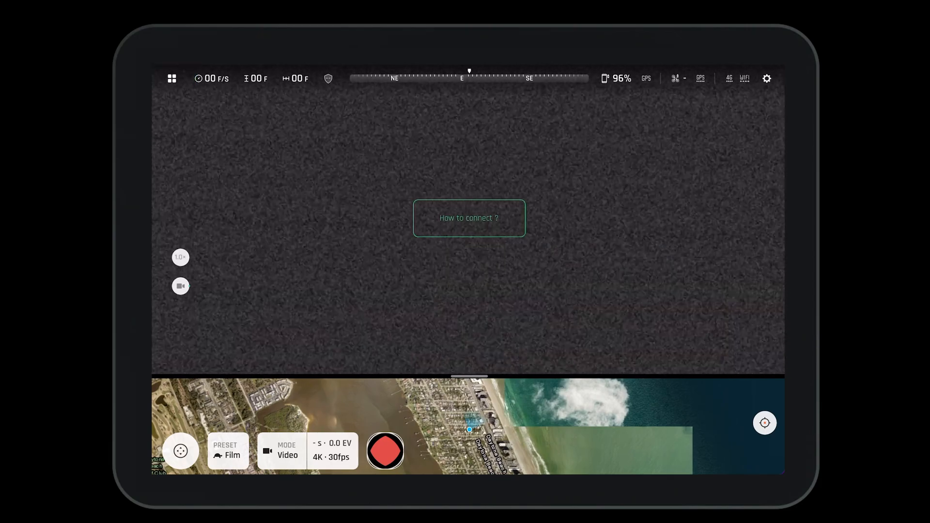
{"action": "left_click", "coordinate": [172, 77]}
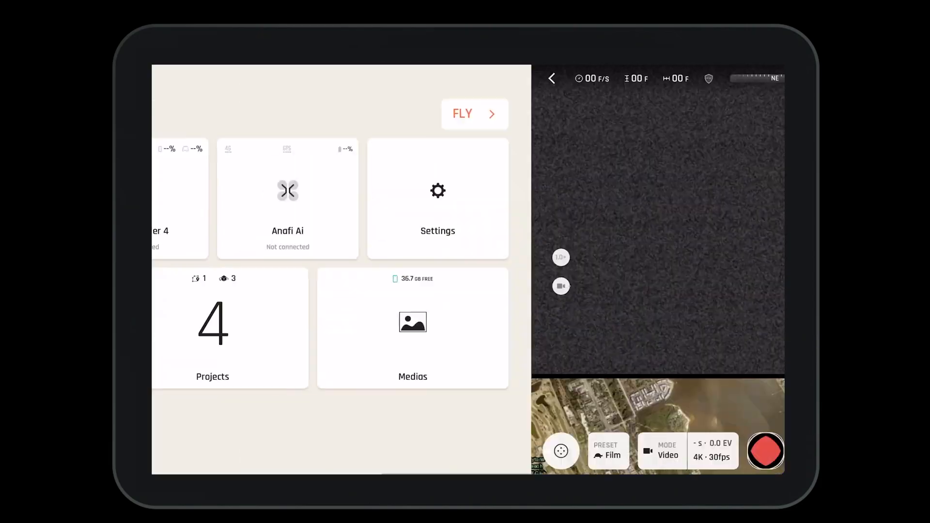
{"action": "left_click", "coordinate": [552, 78]}
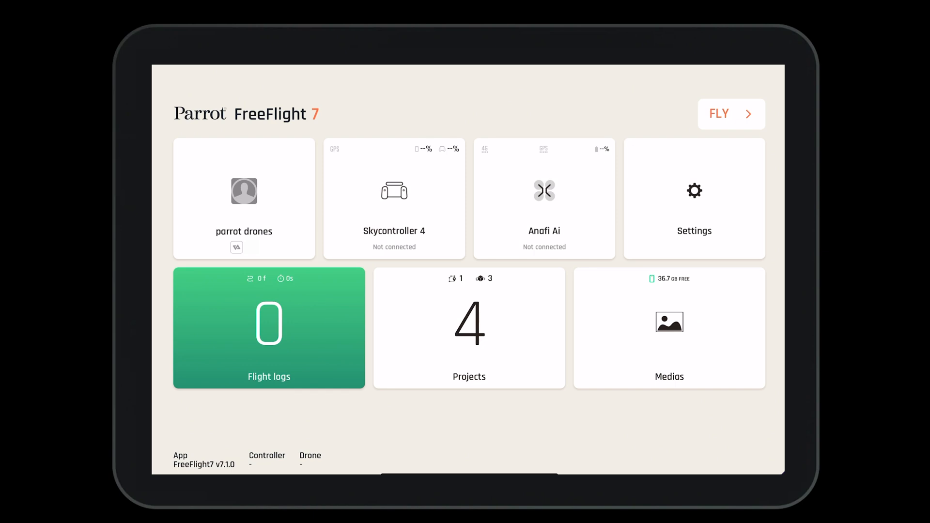
From the user profile's Pix4D card, connect and log in on cloud.pix4d.com.
{"action": "left_click", "coordinate": [243, 199]}
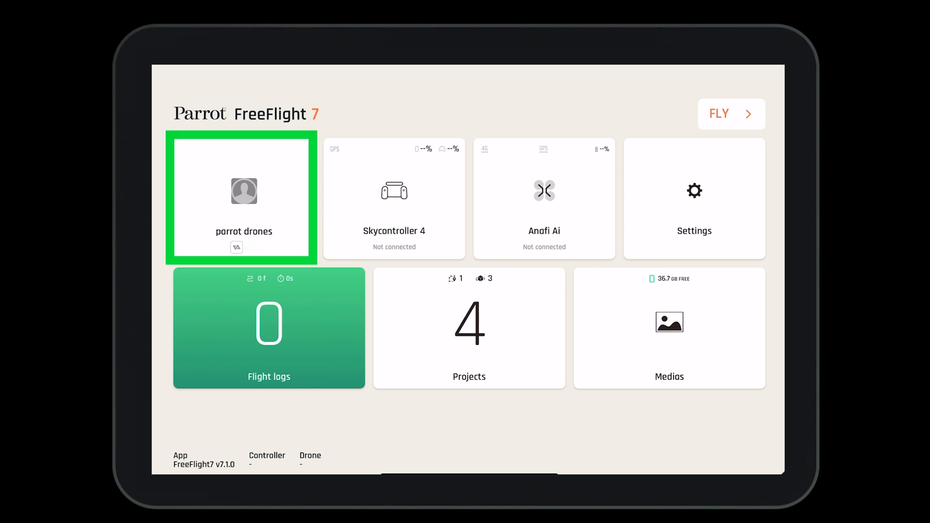
{"action": "left_click", "coordinate": [242, 198]}
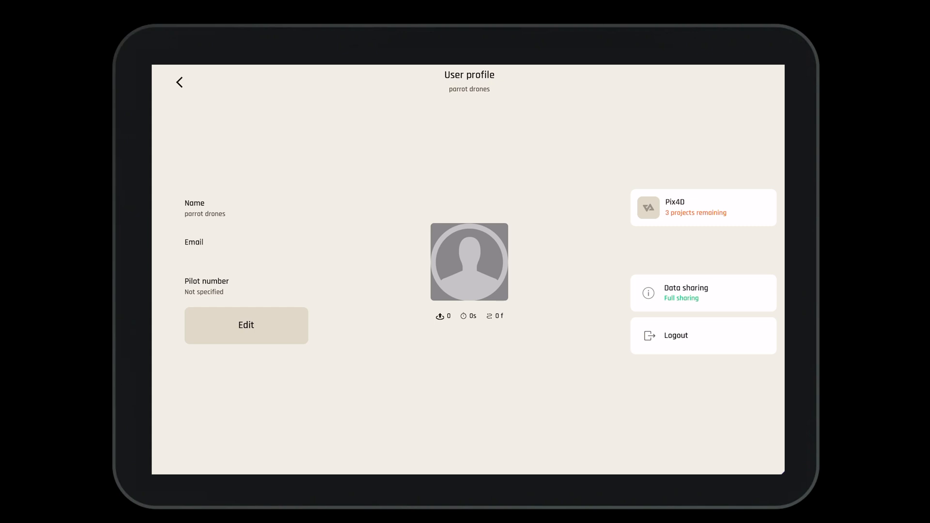
{"action": "left_click", "coordinate": [702, 206]}
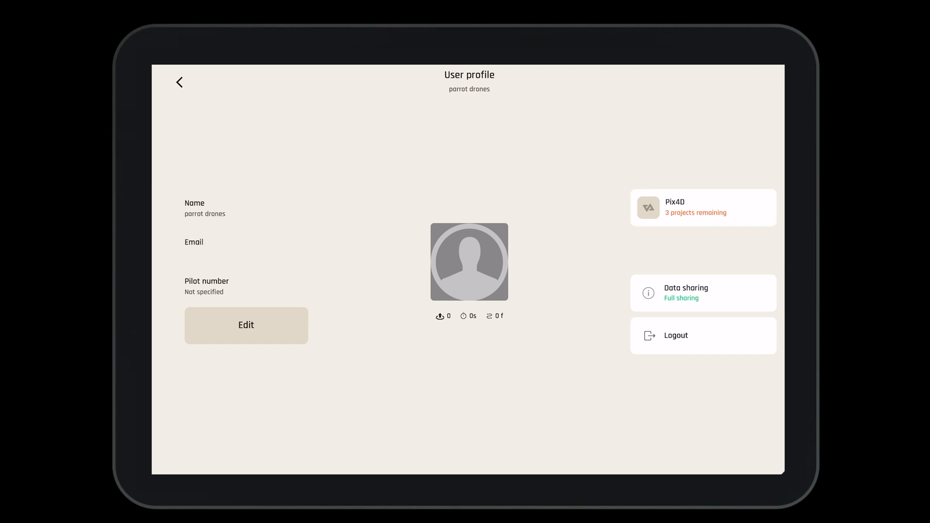
{"action": "left_click", "coordinate": [702, 207]}
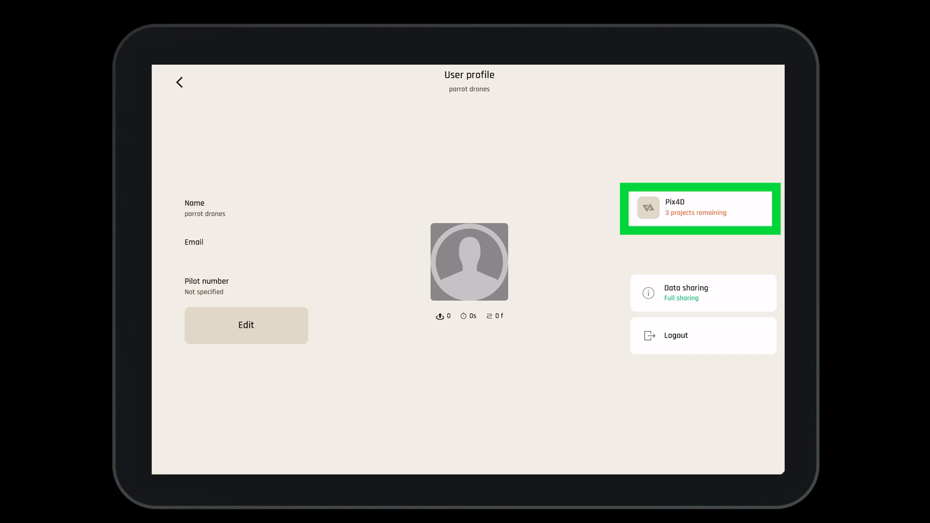
{"action": "left_click", "coordinate": [699, 208]}
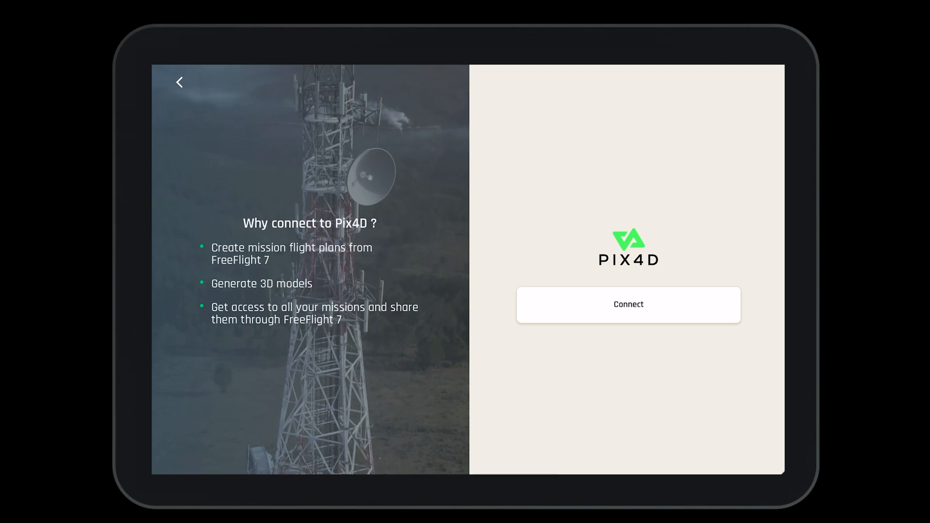
{"action": "left_click", "coordinate": [628, 304]}
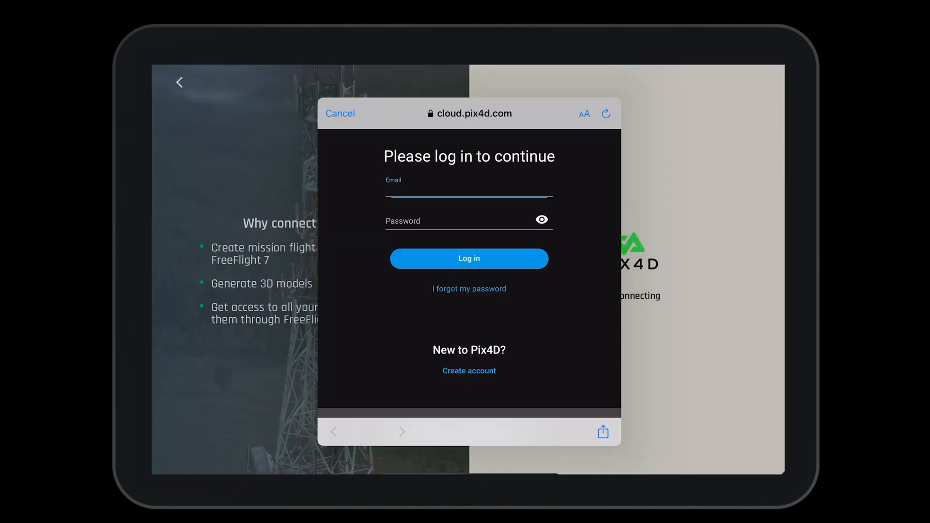
{"action": "left_click", "coordinate": [468, 190]}
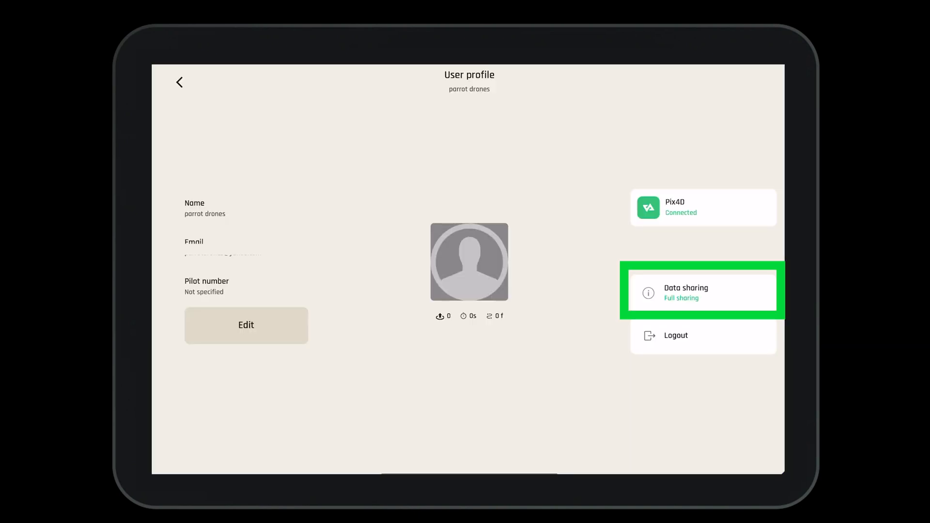
Check the profile's Data sharing entry, then return to the home dashboard.
{"action": "left_click", "coordinate": [685, 290]}
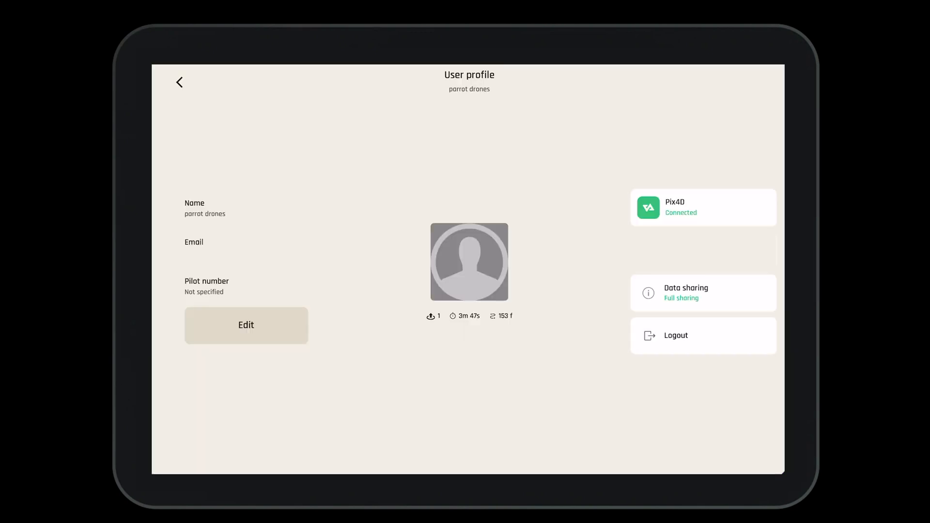
{"action": "left_click", "coordinate": [179, 82]}
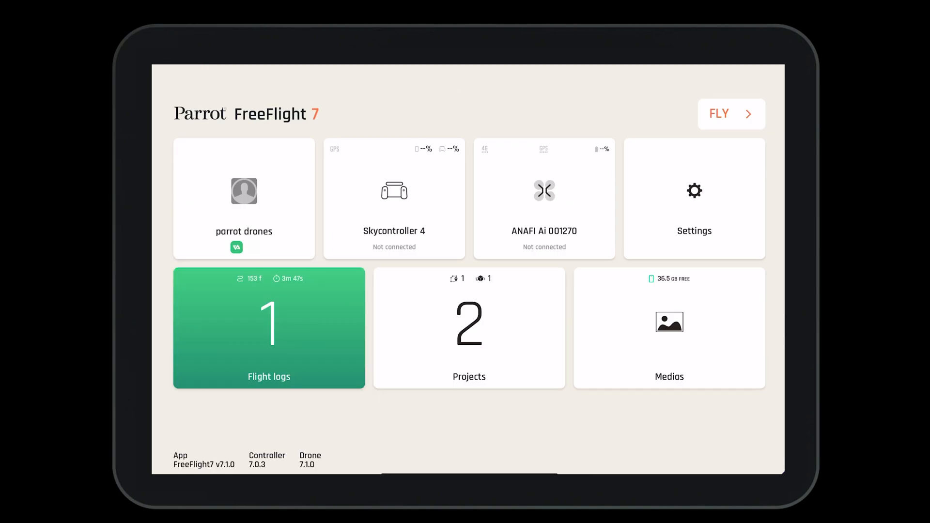
{"action": "left_click", "coordinate": [268, 328]}
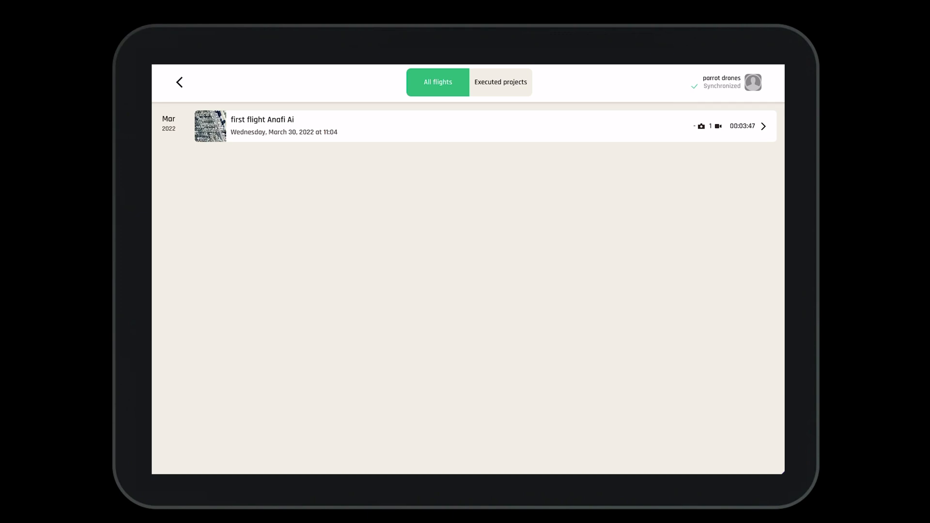
{"action": "left_click", "coordinate": [499, 82]}
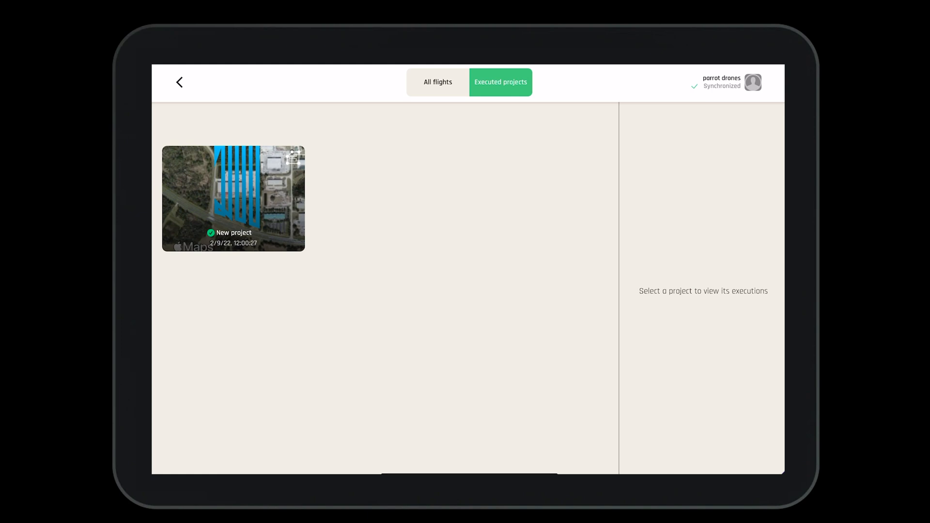
{"action": "left_click", "coordinate": [179, 82]}
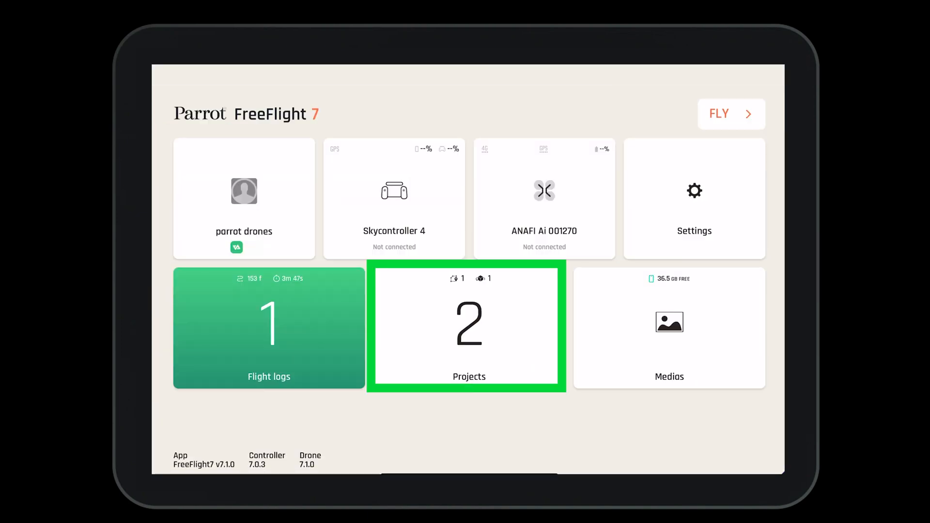
Open the Projects list and switch to the Photogrammetry projects.
{"action": "left_click", "coordinate": [467, 327]}
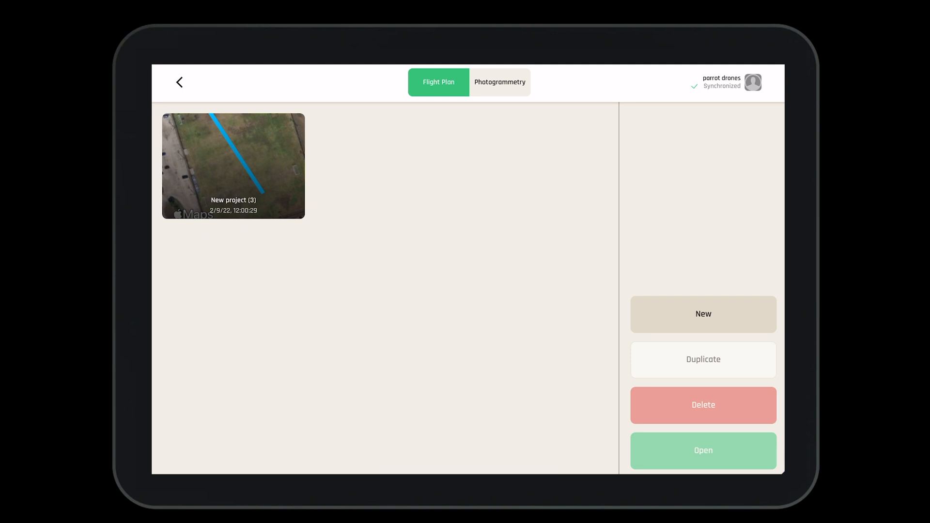
{"action": "left_click", "coordinate": [499, 82]}
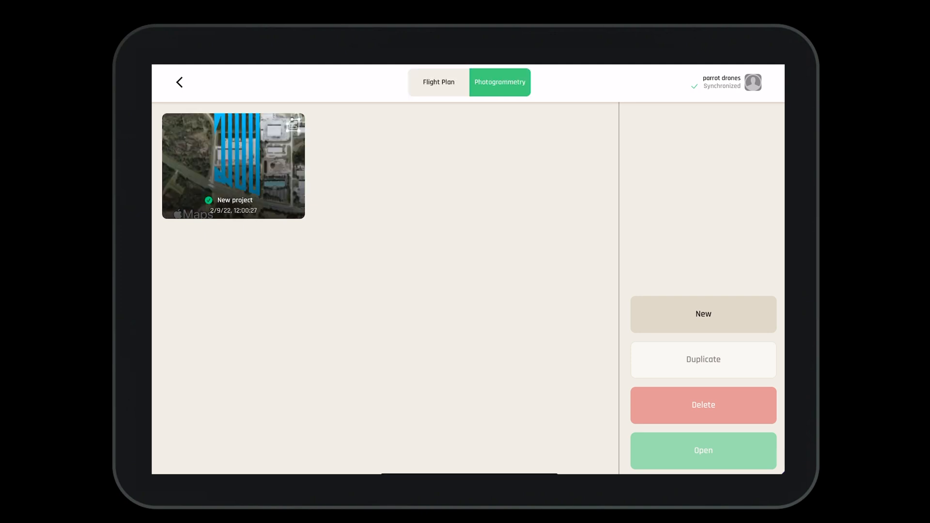